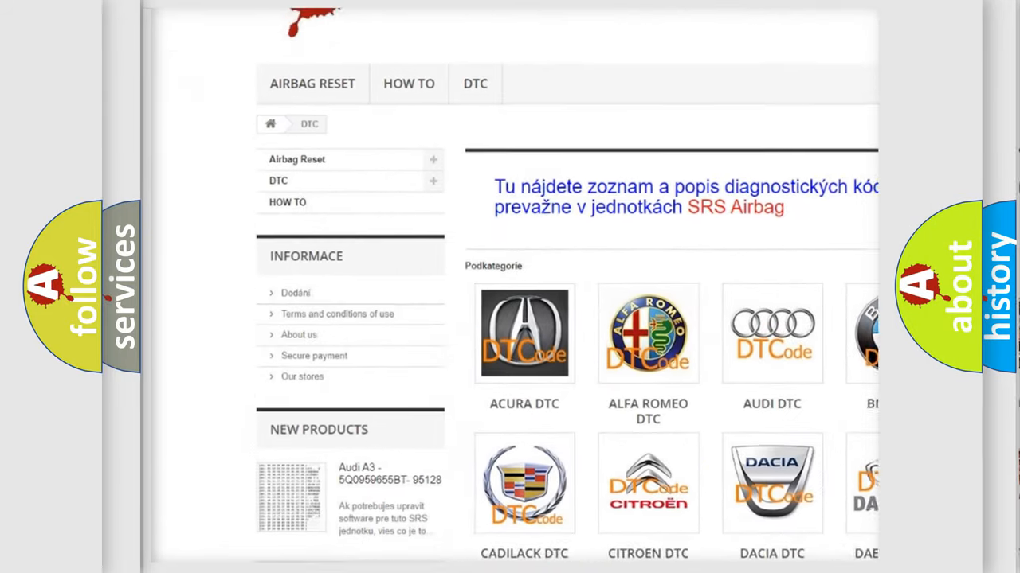
scroll(down, 3)
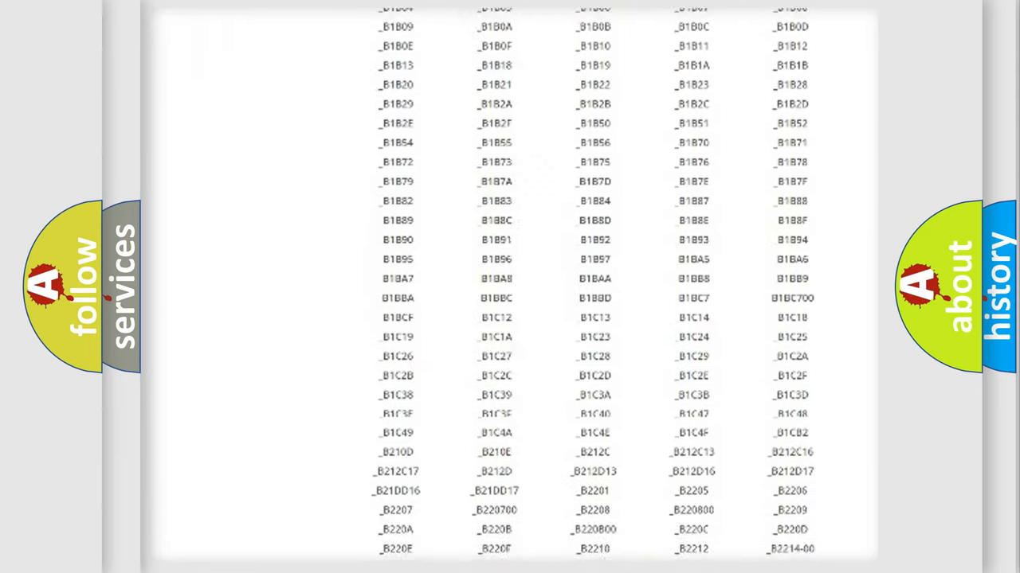
scroll(down, 3)
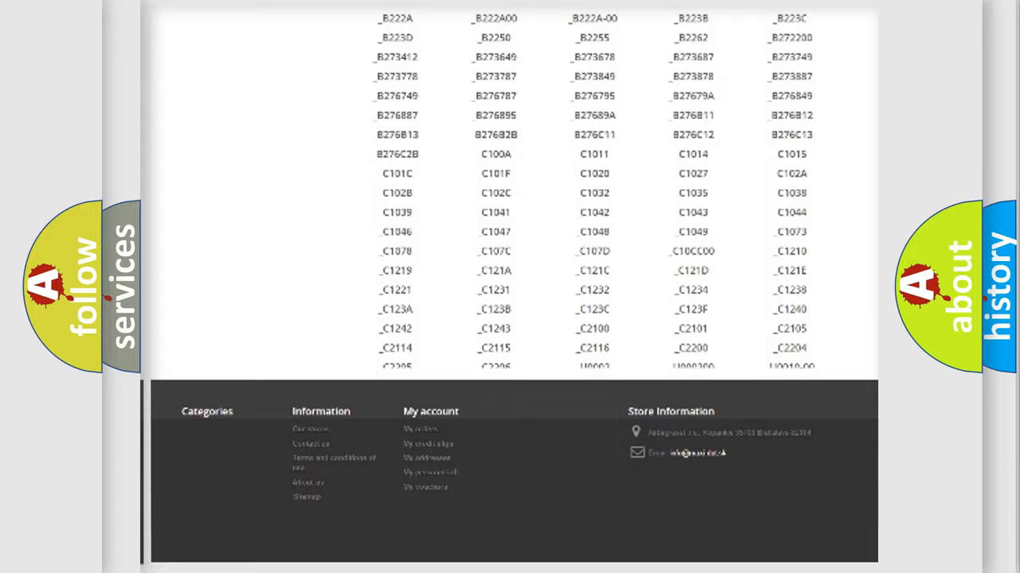